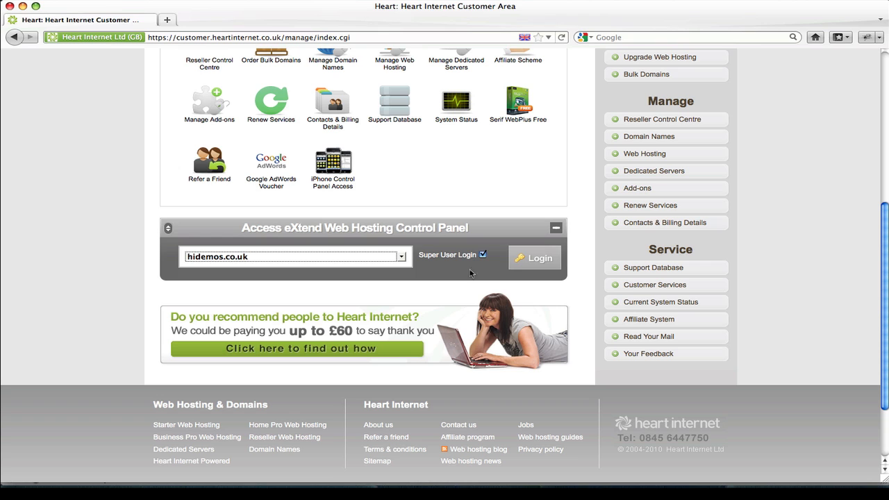
Log in to the eXtend hosting control panel for hidemos.co.uk
left_click(533, 257)
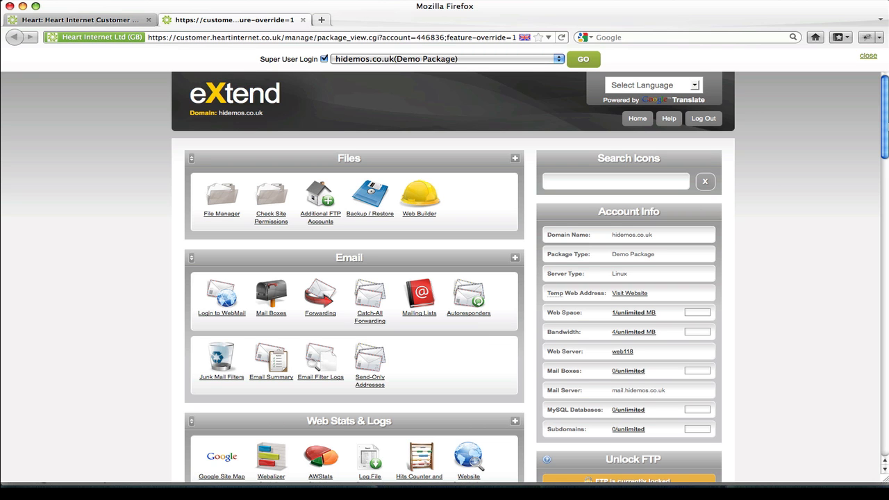
mouse_move(319, 294)
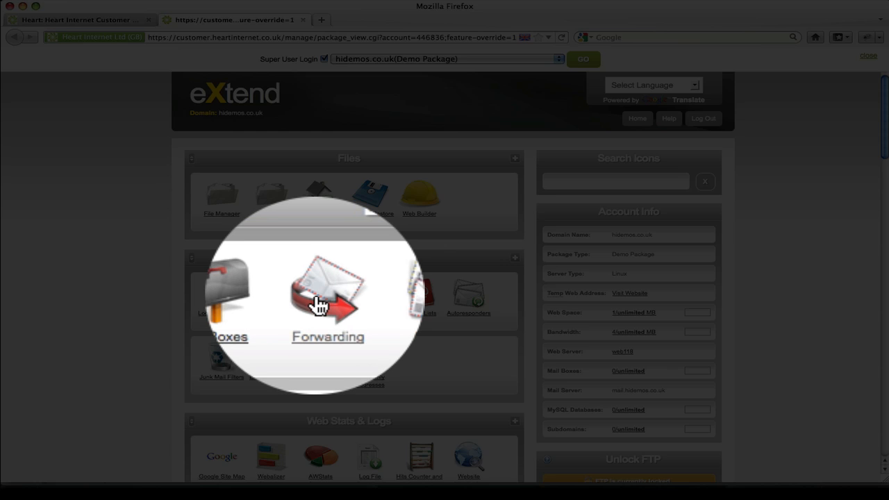
On the Forwarding page, enter 'webmaster' as the email address to forward
left_click(327, 299)
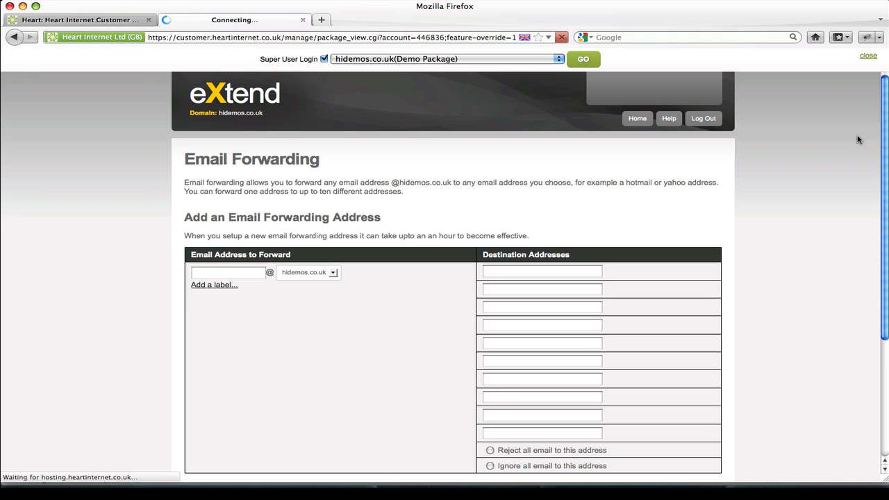
left_click(227, 270)
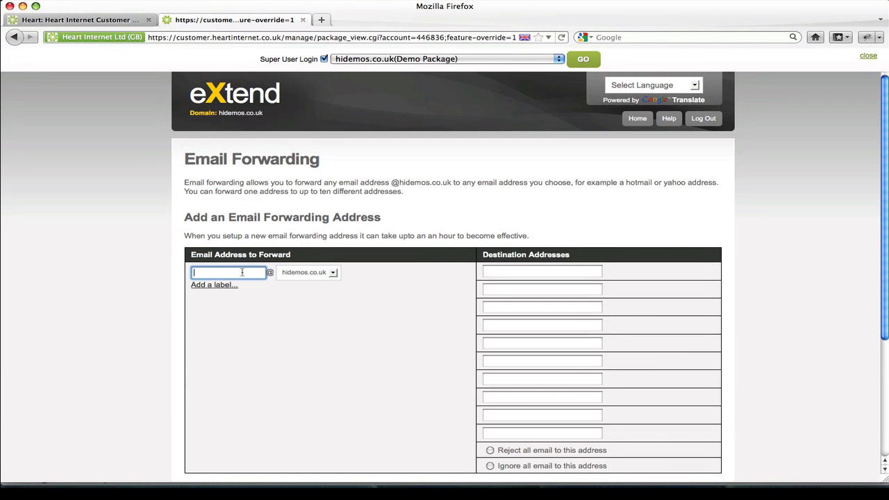
left_click(541, 271)
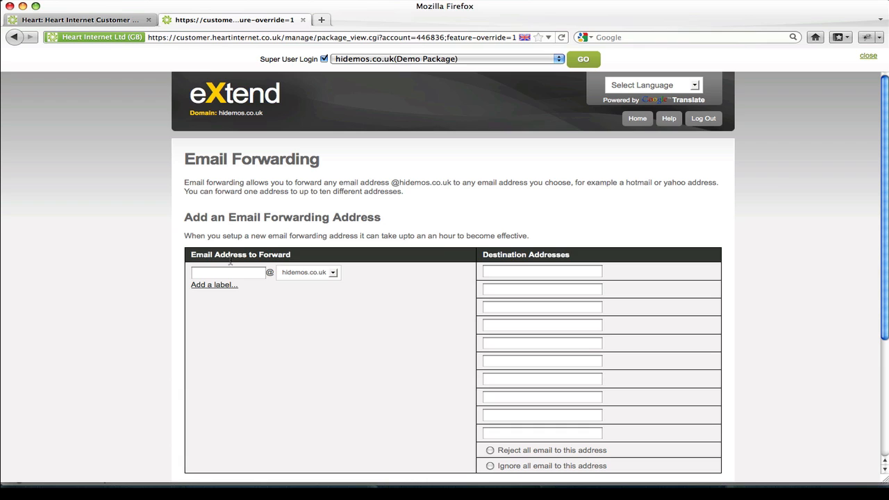
type("w")
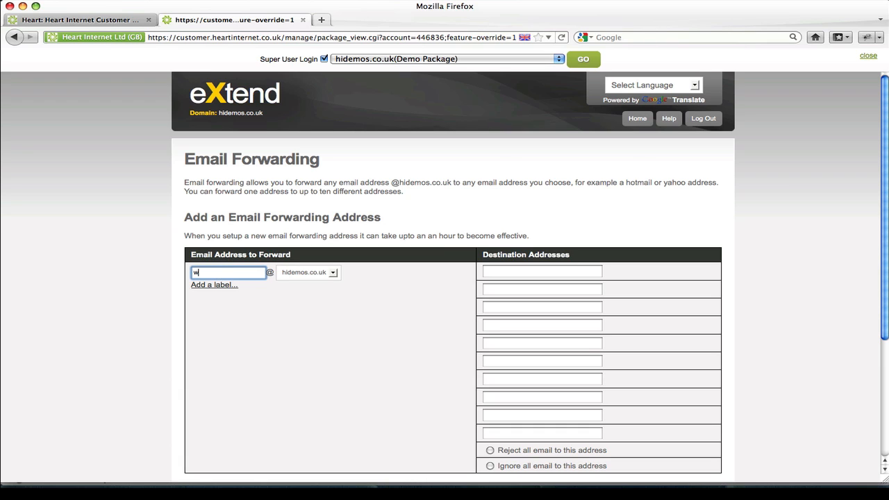
type("ebmaster")
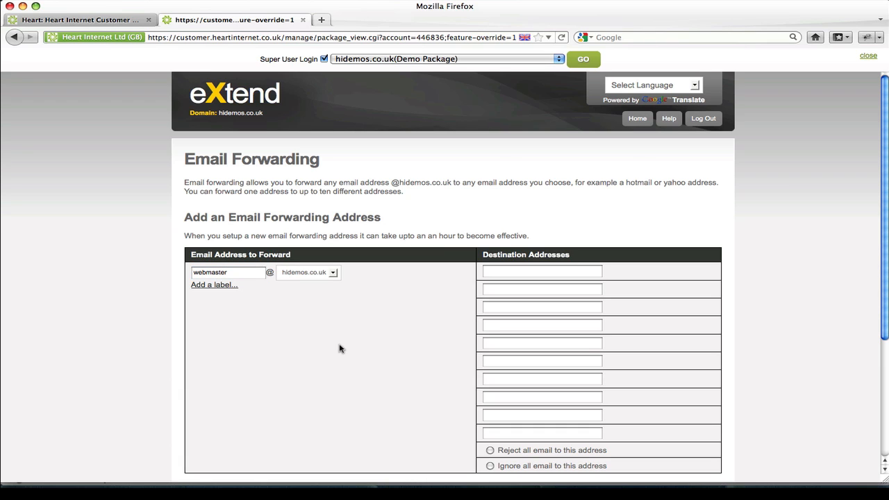
Enter the two destination addresses for the webmaster forwarder
left_click(542, 271)
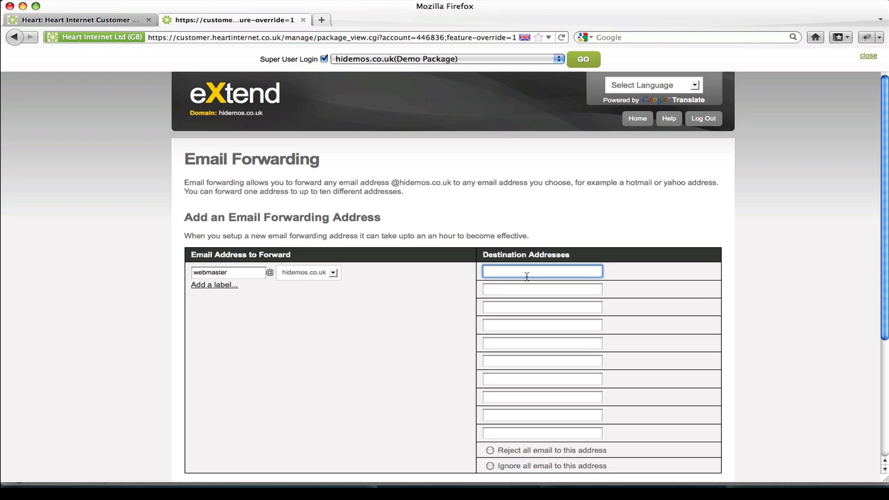
type("webmaster474747")
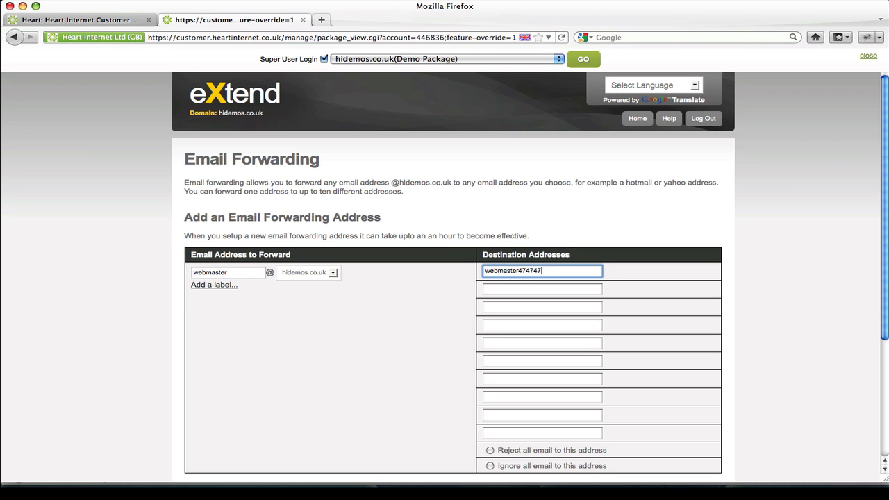
type("@somedomain.com")
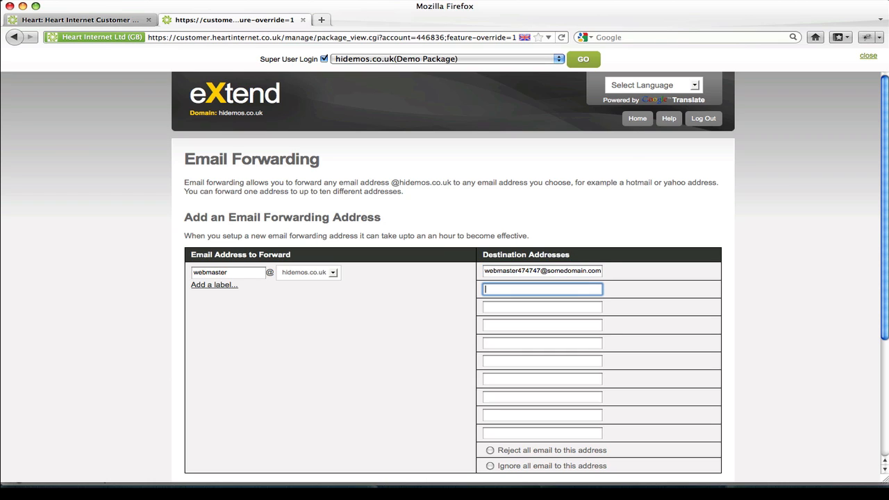
type("jdjyvgdgdgdb@")
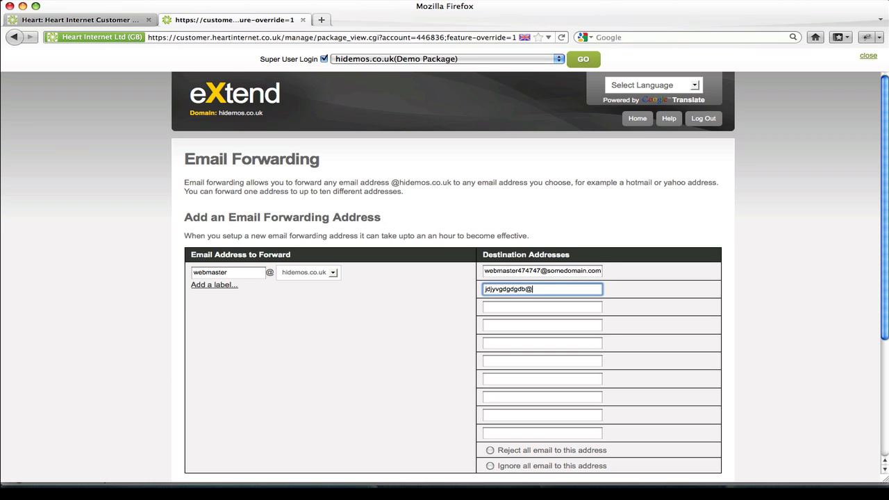
type("jcxjcjcj.com")
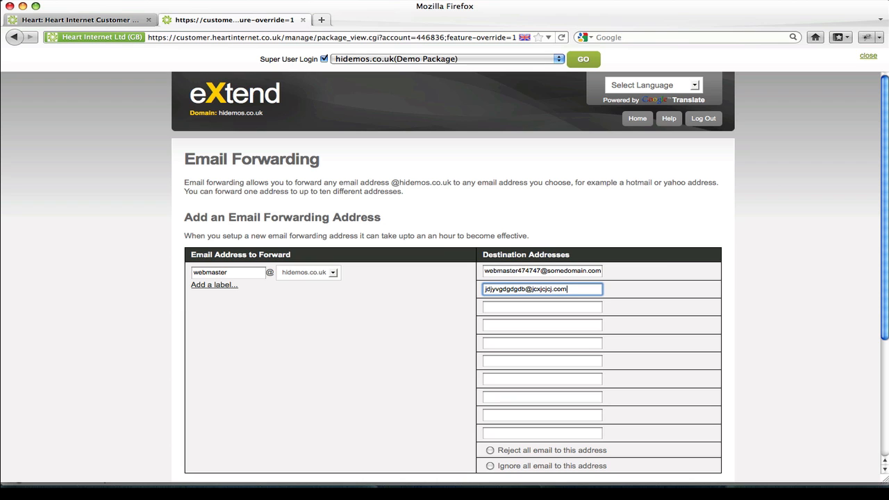
scroll("down", 3)
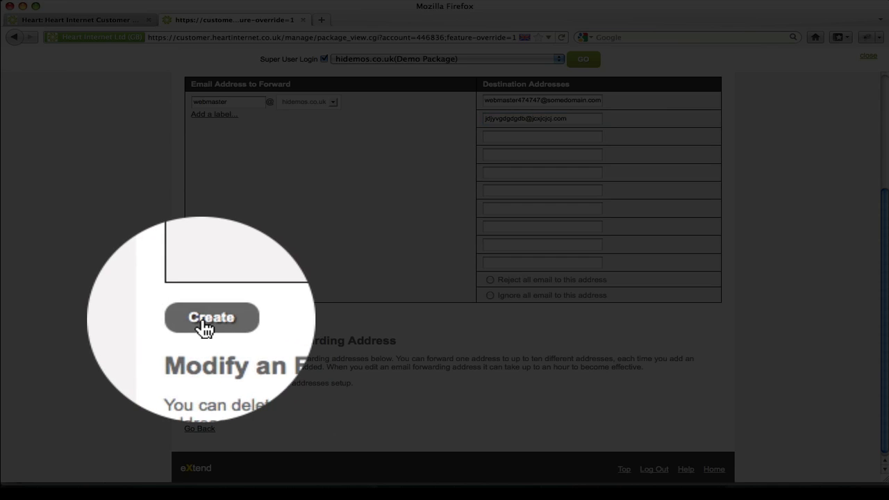
left_click(211, 317)
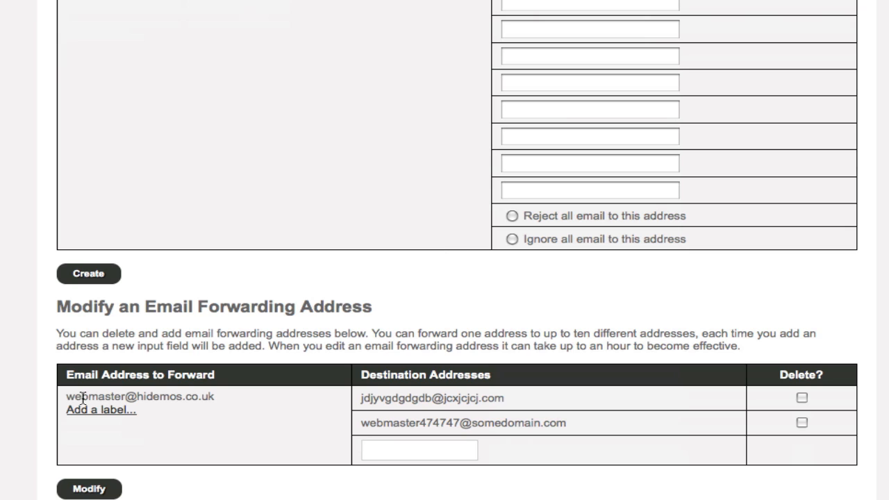
mouse_move(413, 430)
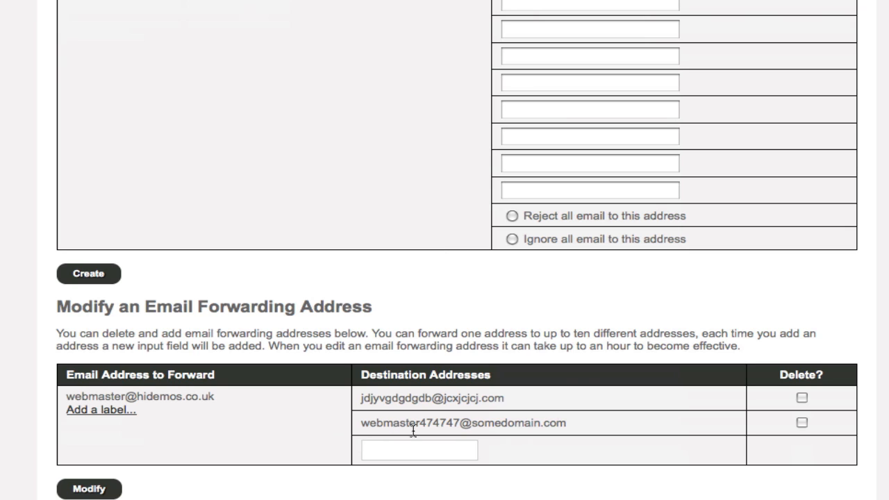
mouse_move(463, 444)
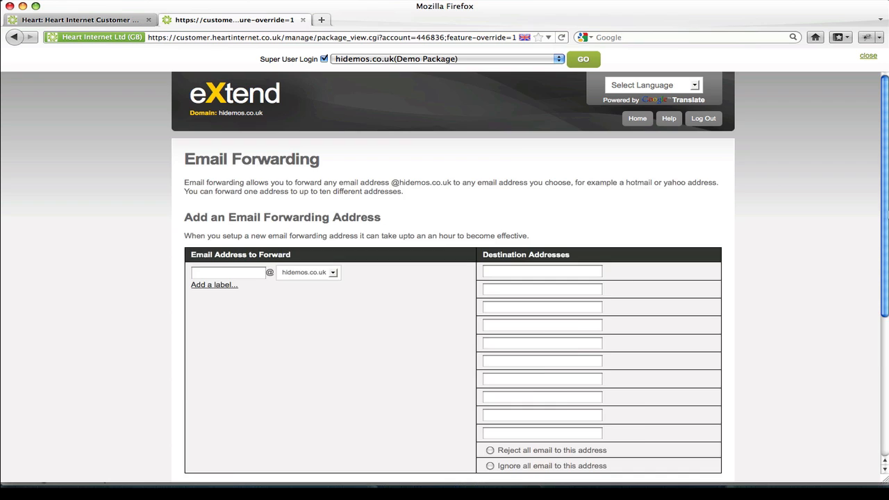
Return to the panel home and log out back to the Customer Area
left_click(636, 118)
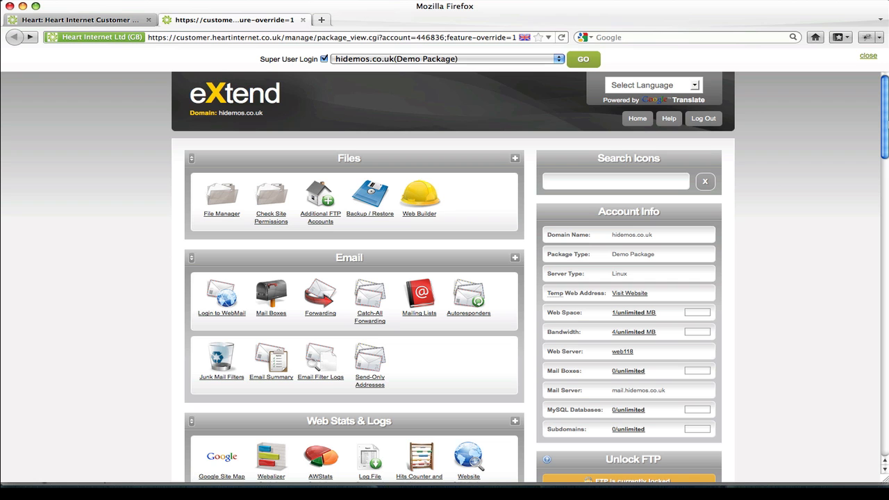
mouse_move(364, 275)
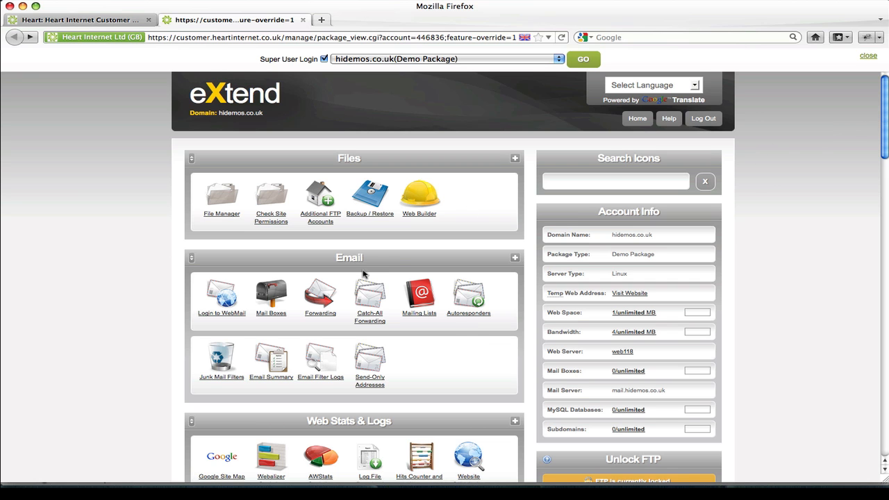
left_click(369, 299)
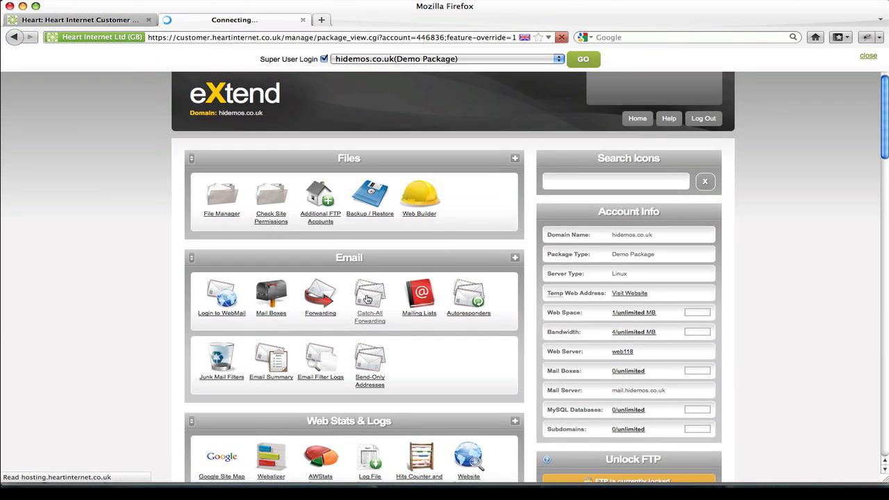
left_click(369, 294)
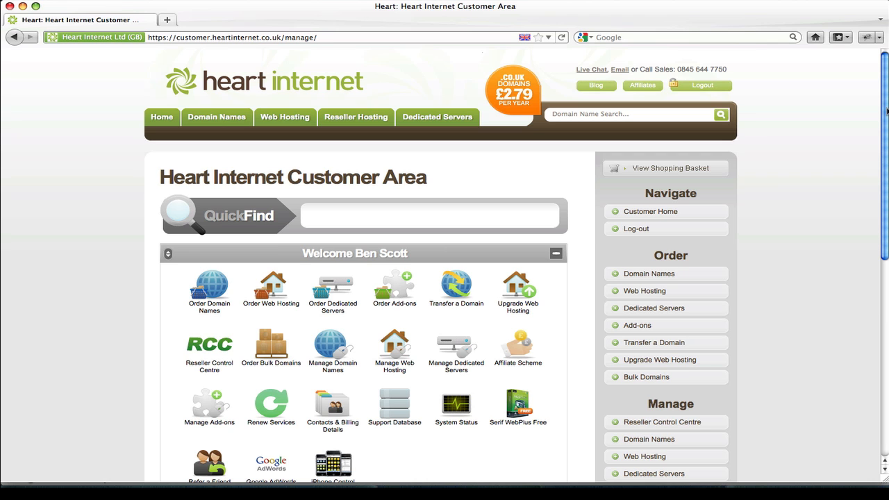
mouse_move(332, 344)
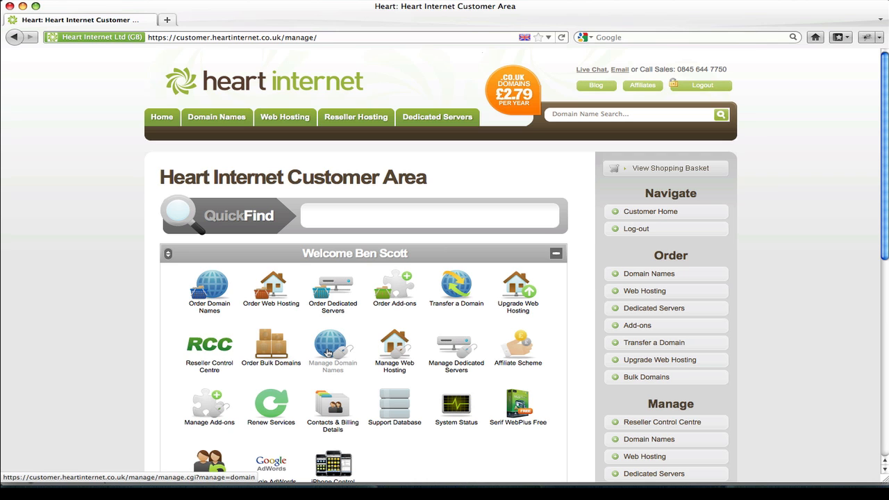
Go to the Manage Domain Names section of the Customer Area
left_click(332, 344)
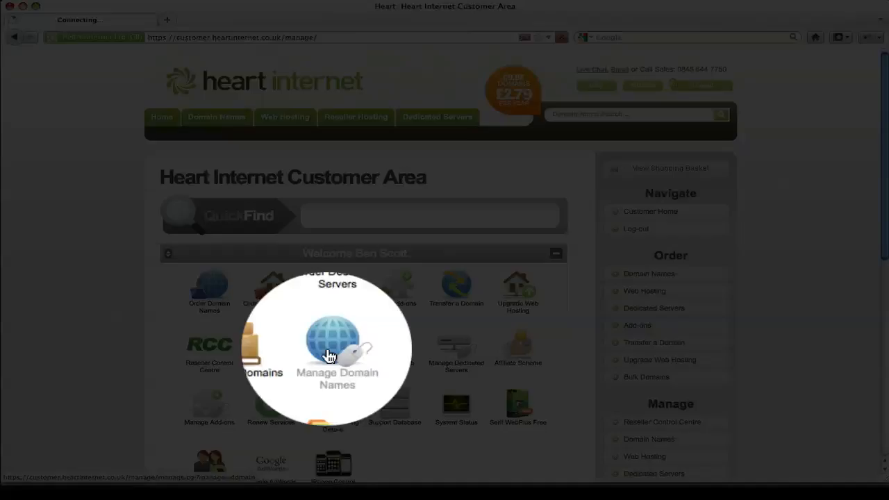
left_click(336, 347)
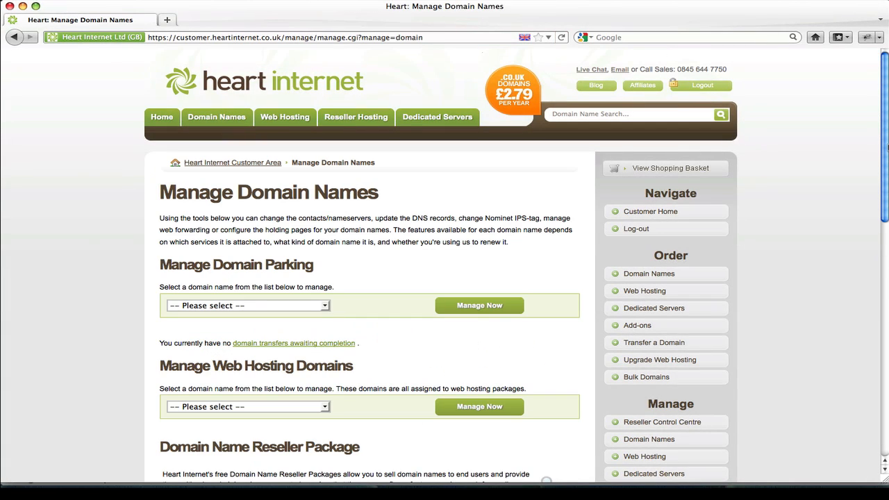
left_click(248, 305)
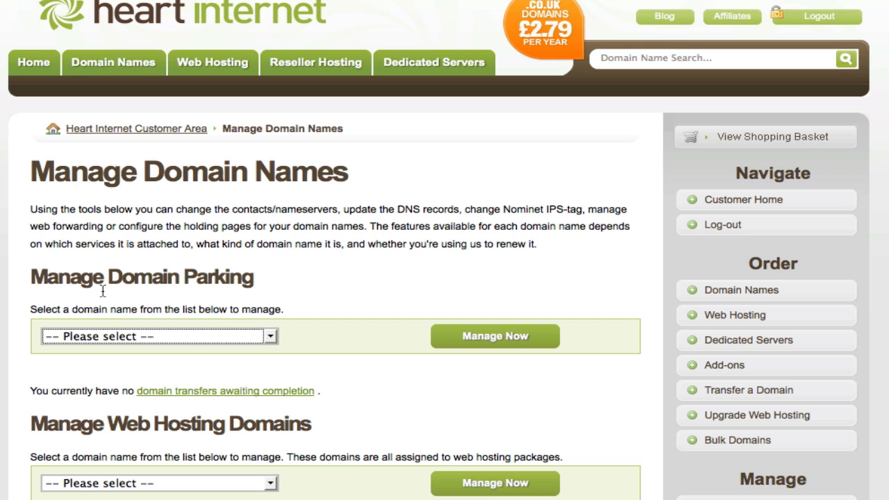
Choose hidemos.co.uk under Manage Domain Parking and open its parking management
left_click(156, 336)
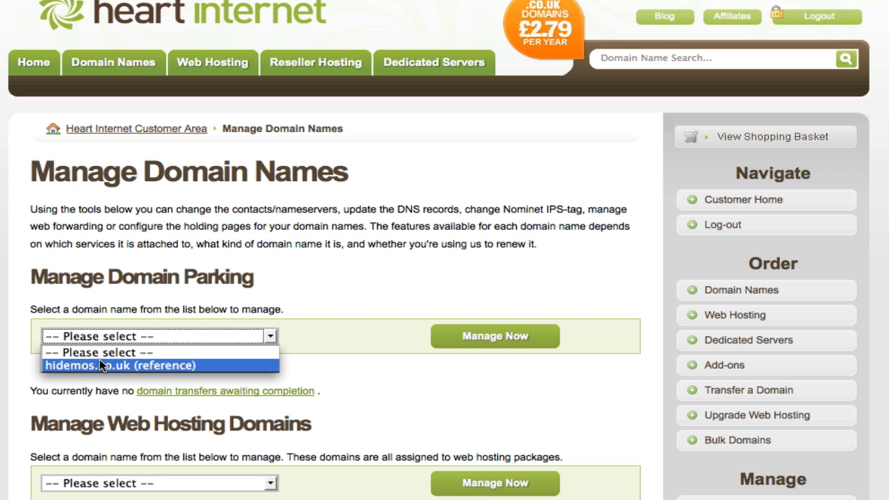
left_click(121, 365)
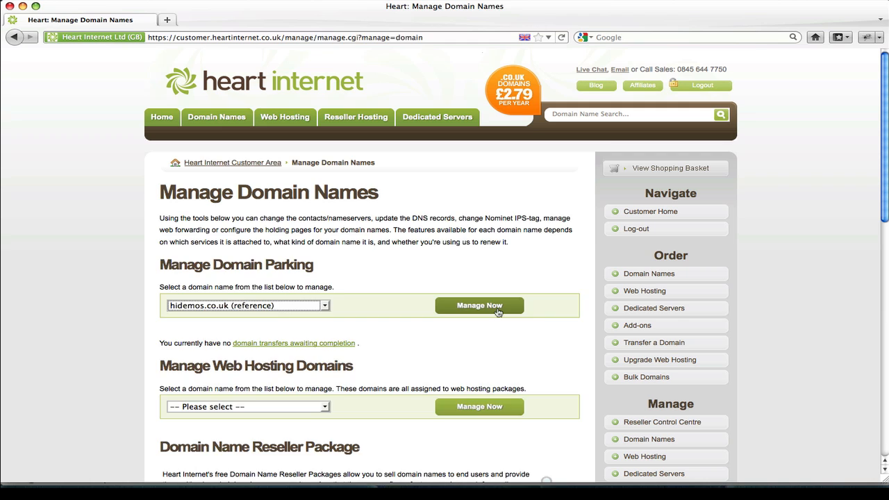
left_click(479, 305)
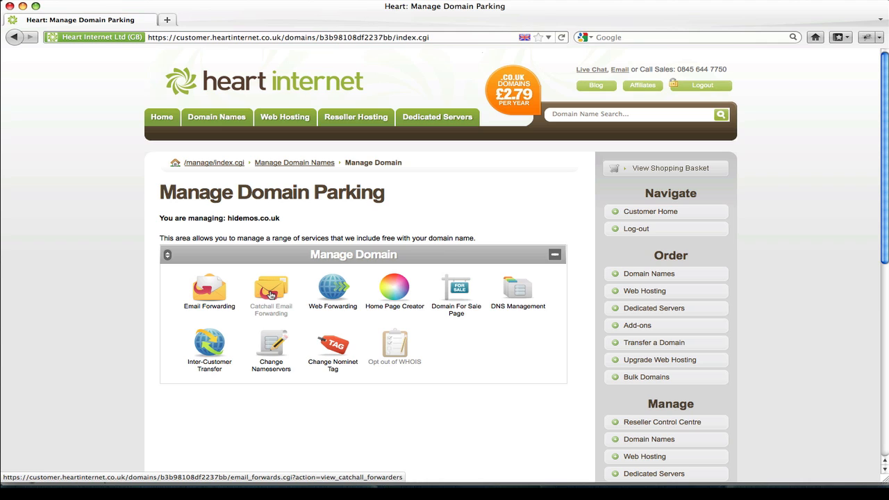
mouse_move(208, 287)
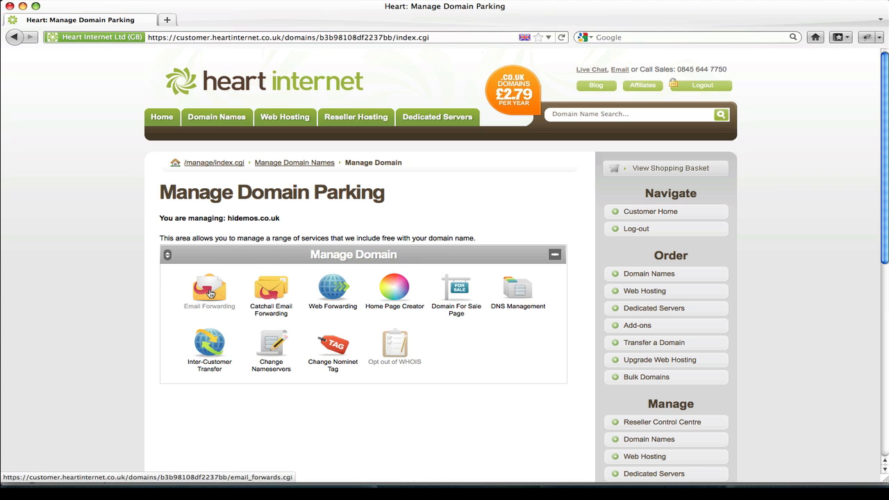
left_click(208, 287)
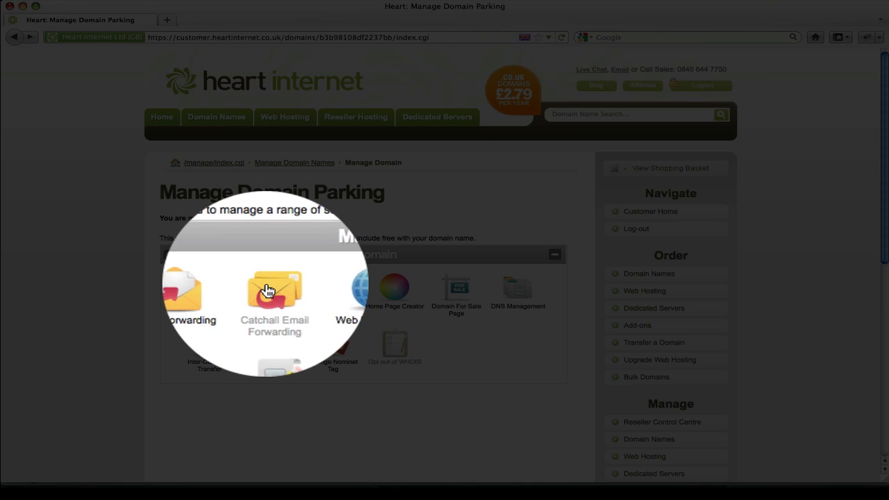
Open the Configure Catch-All Email page for hidemos.co.uk
left_click(274, 291)
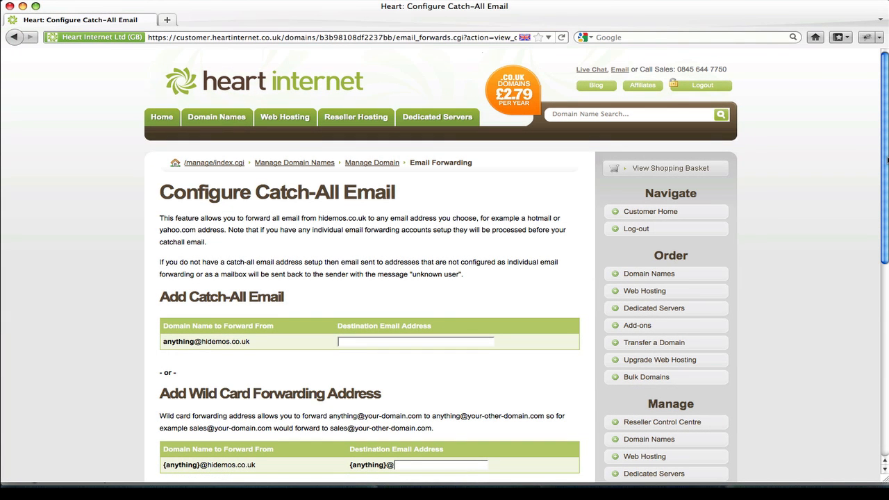
left_click(414, 342)
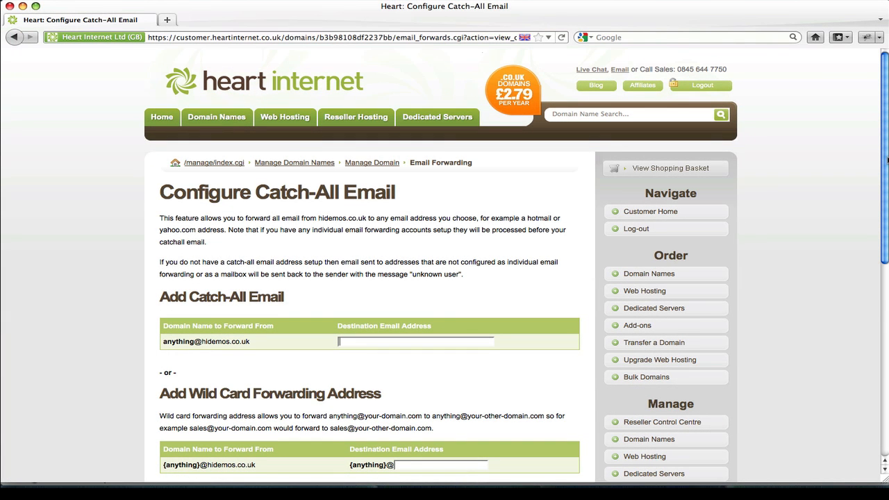